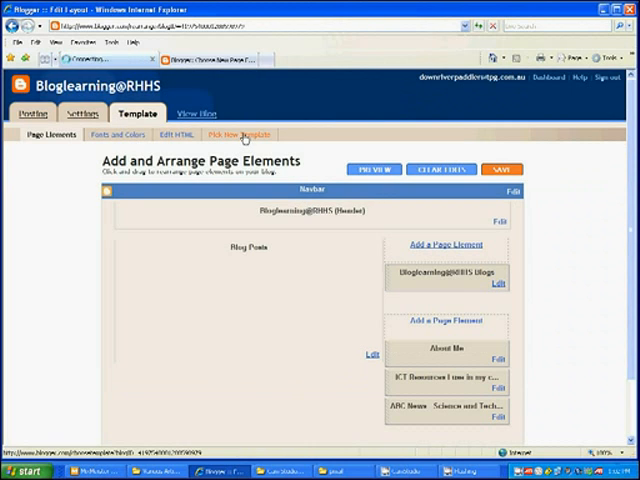
# Browse the Pick New Template gallery, scrolling down through the template thumbnails.
pyautogui.click(240, 134)
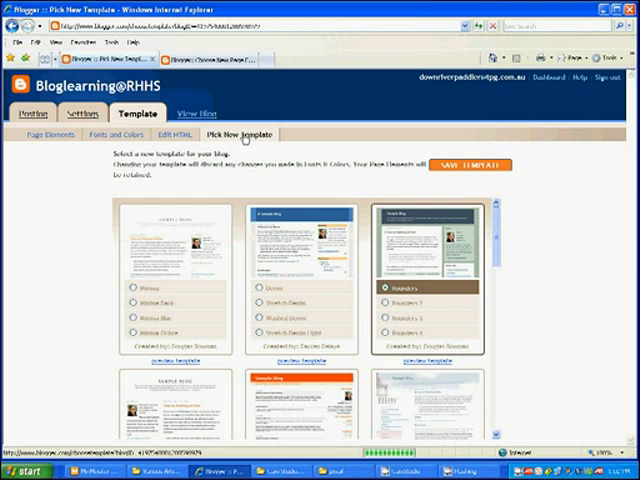
pyautogui.scroll(-3)
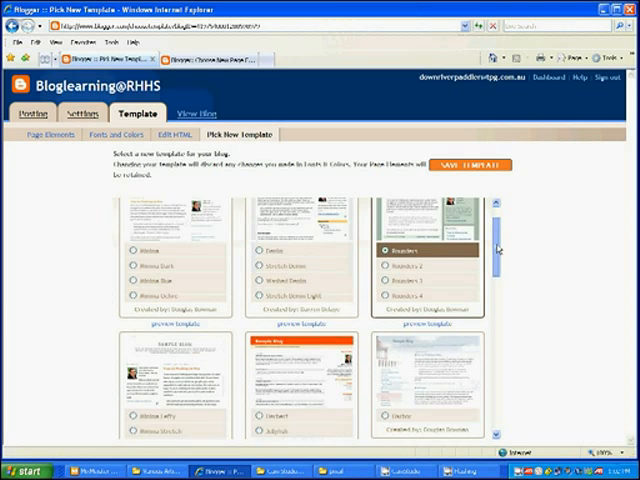
pyautogui.scroll(-3)
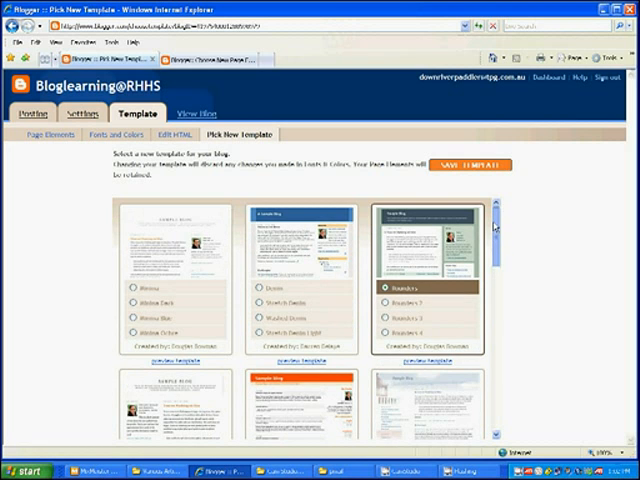
pyautogui.scroll(-3)
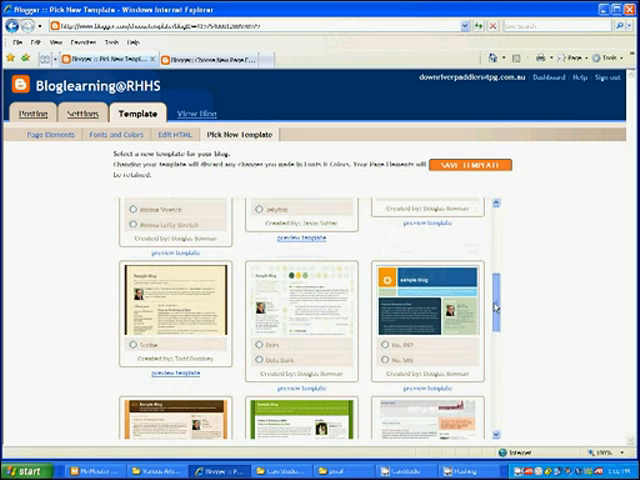
pyautogui.scroll(-3)
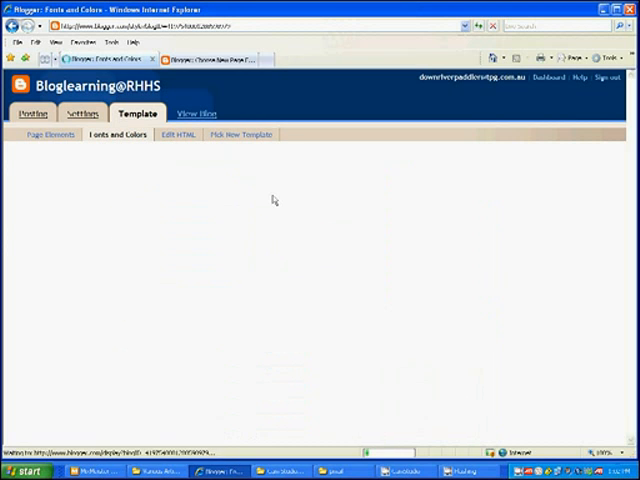
# Review colour entries such as Link Color on Fonts and Colors and save the changes.
pyautogui.click(123, 134)
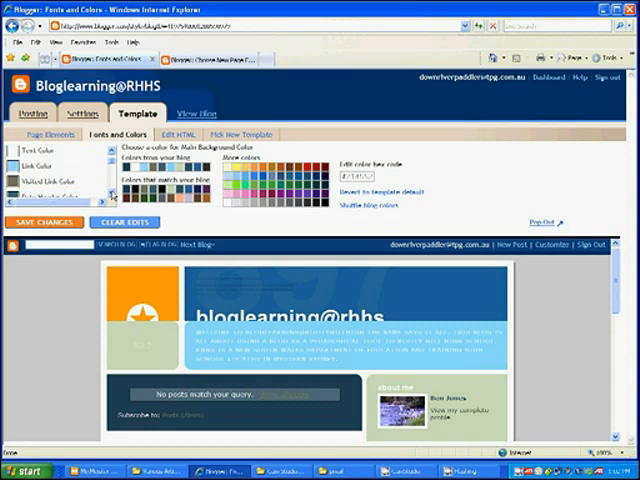
pyautogui.click(45, 170)
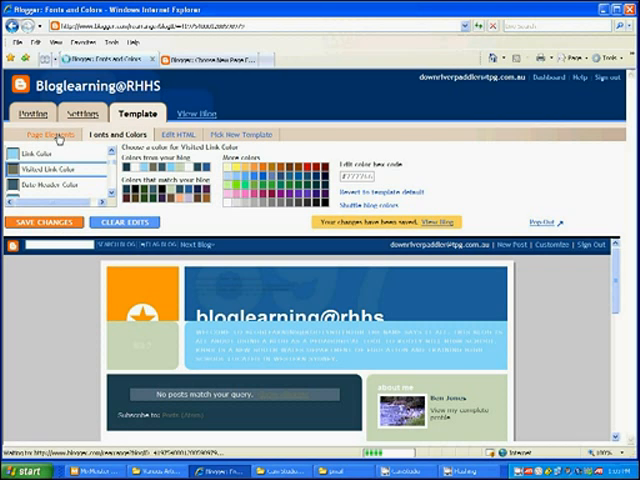
# On Page Elements, drag ICT Resources and another gadget to new sidebar positions.
pyautogui.click(46, 134)
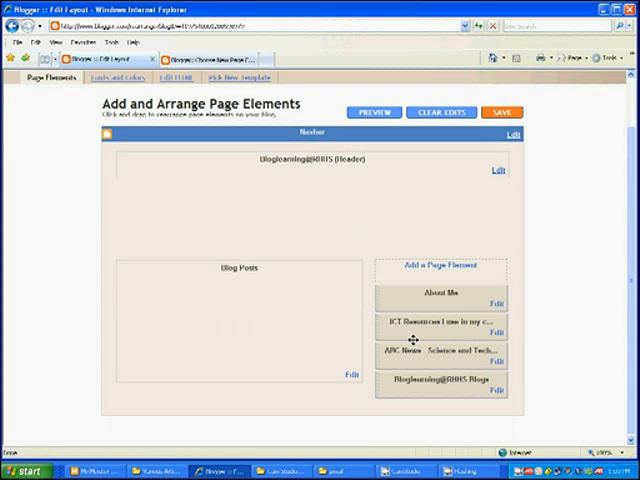
pyautogui.moveTo(440, 323); pyautogui.dragTo(241, 272)
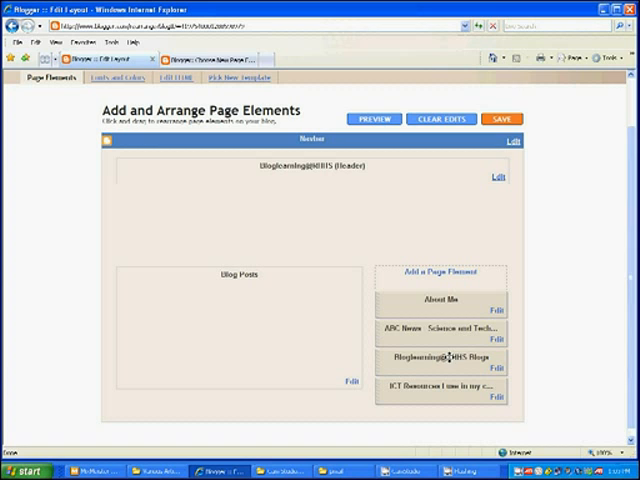
pyautogui.moveTo(440, 299); pyautogui.dragTo(440, 330)
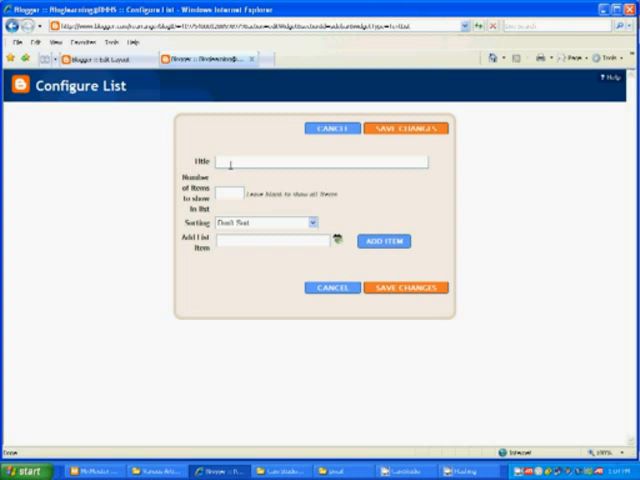
# Fill the list 'Assessment Task 1 - Jobs' with three tasks, ending with 'Begin a skeleton outline of your task', and save it.
pyautogui.write('Assets')
pyautogui.write('Begin a skeleton outline')
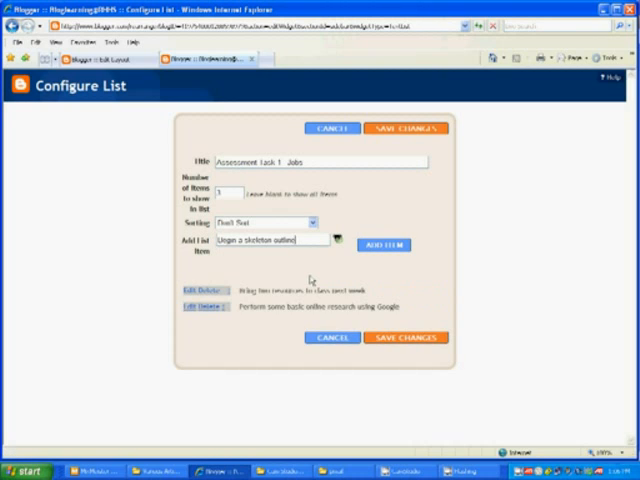
pyautogui.write('of your ta')
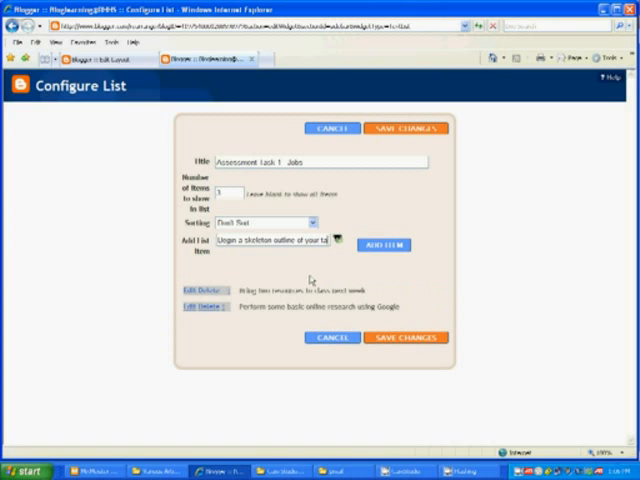
pyautogui.click(383, 245)
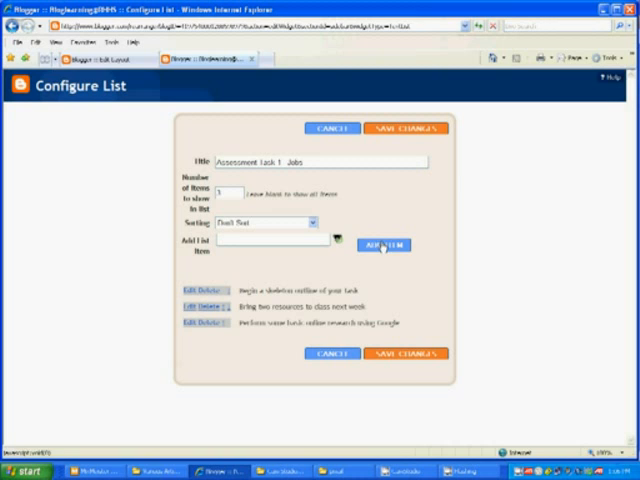
pyautogui.click(404, 128)
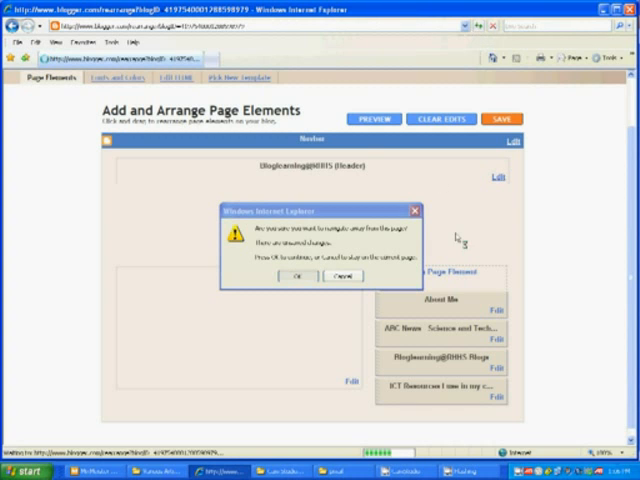
# Confirm the Internet Explorer prompt to leave the page with unsaved changes.
pyautogui.click(293, 276)
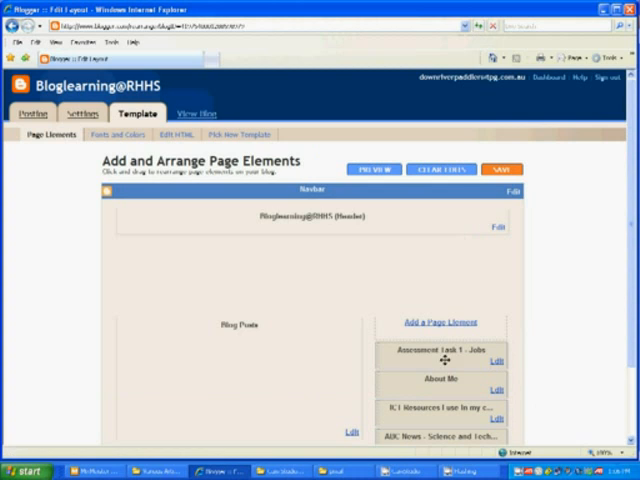
pyautogui.moveTo(195, 113)
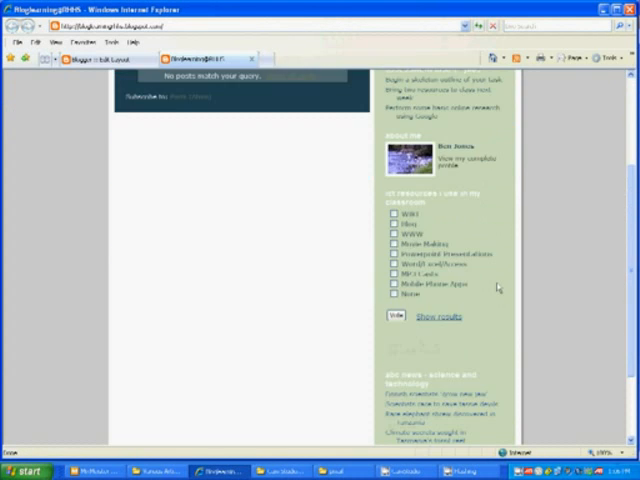
# Check the Assessment Task 1 list above About Me in the live blog's sidebar.
pyautogui.scroll(3)
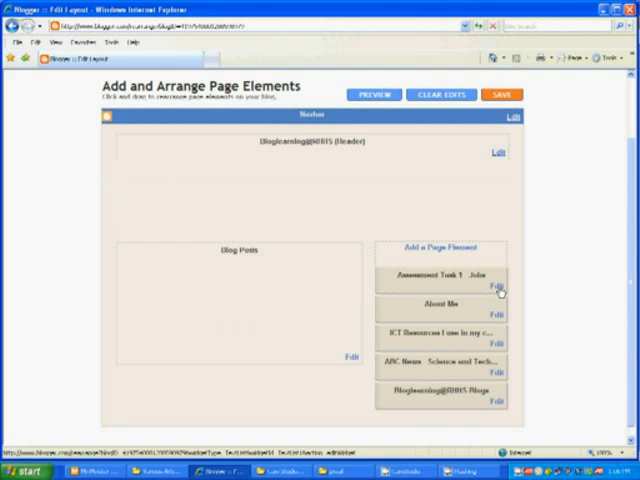
# Remove the Assessment Task 1 - Jobs list gadget from the sidebar and confirm.
pyautogui.click(498, 290)
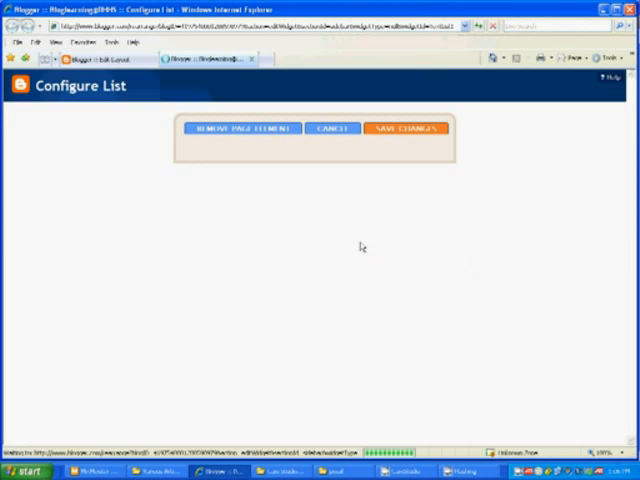
pyautogui.click(253, 336)
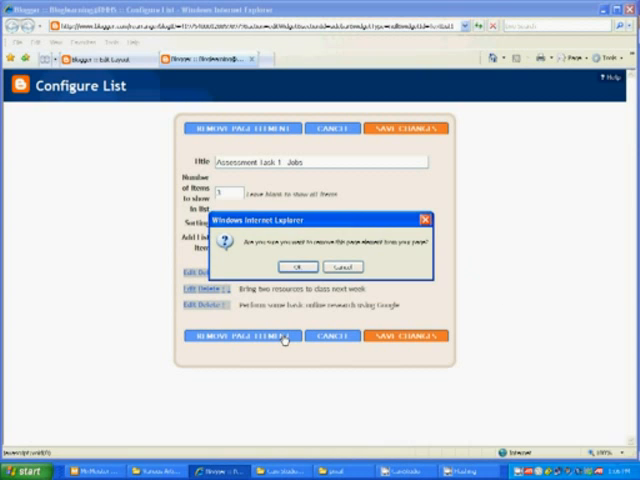
pyautogui.click(298, 266)
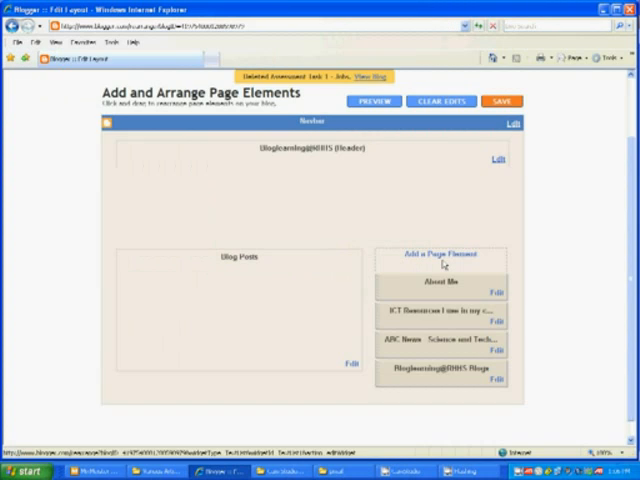